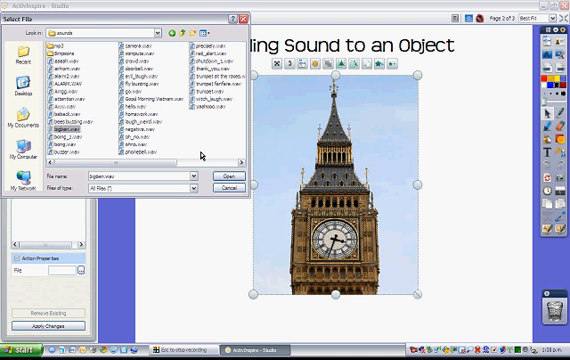
Step: Select bigben.wav from the sounds folder as the Big Ben photo's sound file
click(227, 176)
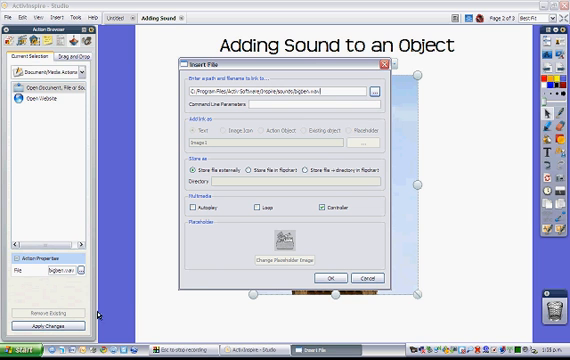
mouse_move(216, 242)
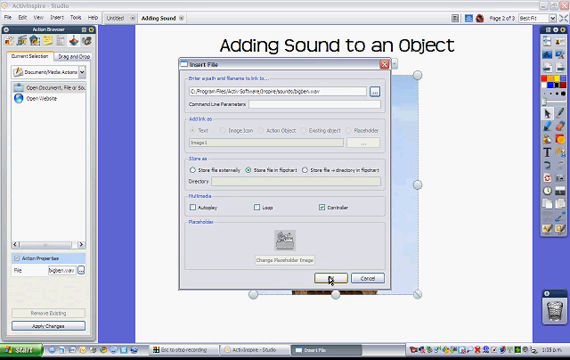
Step: Embed bigben.wav in the flipchart using 'Store file in flipchart' and confirm
click(332, 278)
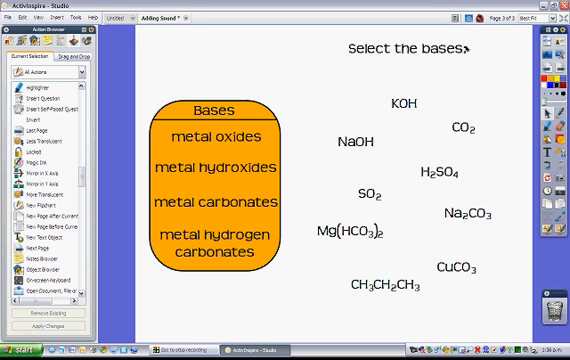
mouse_move(340, 265)
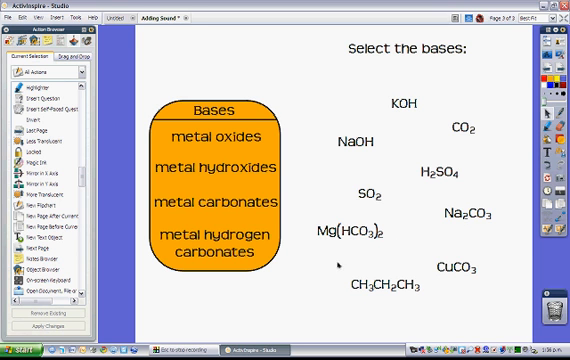
mouse_move(456, 164)
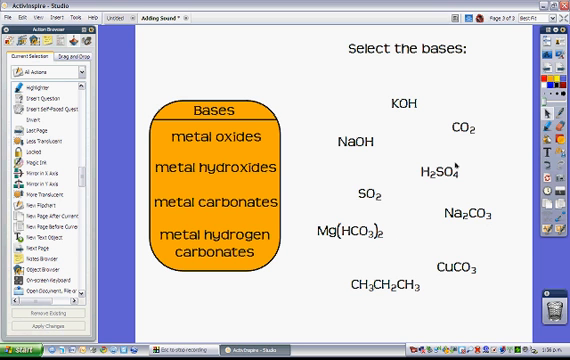